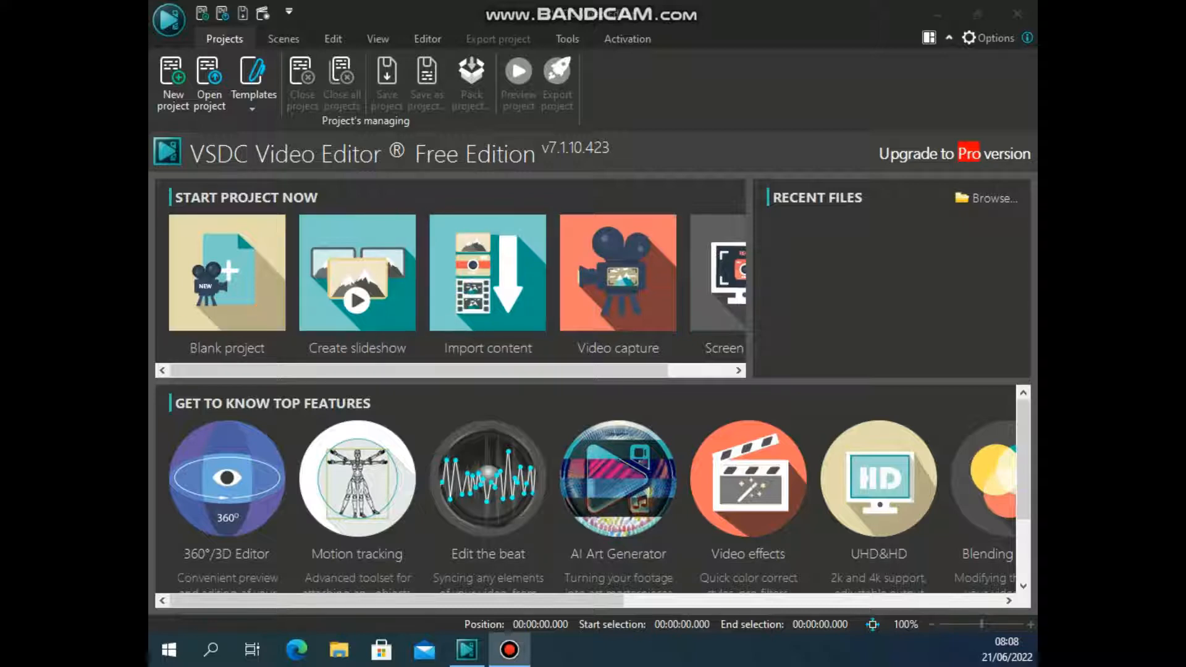
pyautogui.moveTo(226, 272)
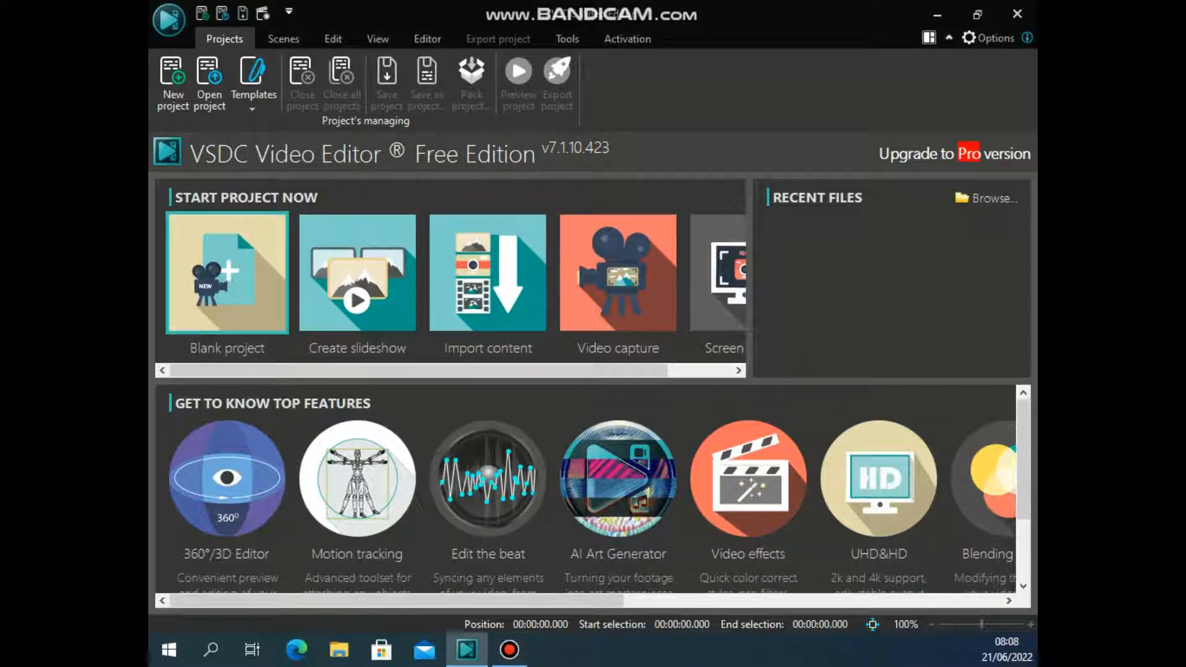
# Start a blank project titled 'How to export a video', keeping audio at 44100 Hz stereo, and review the device presets.
pyautogui.click(226, 274)
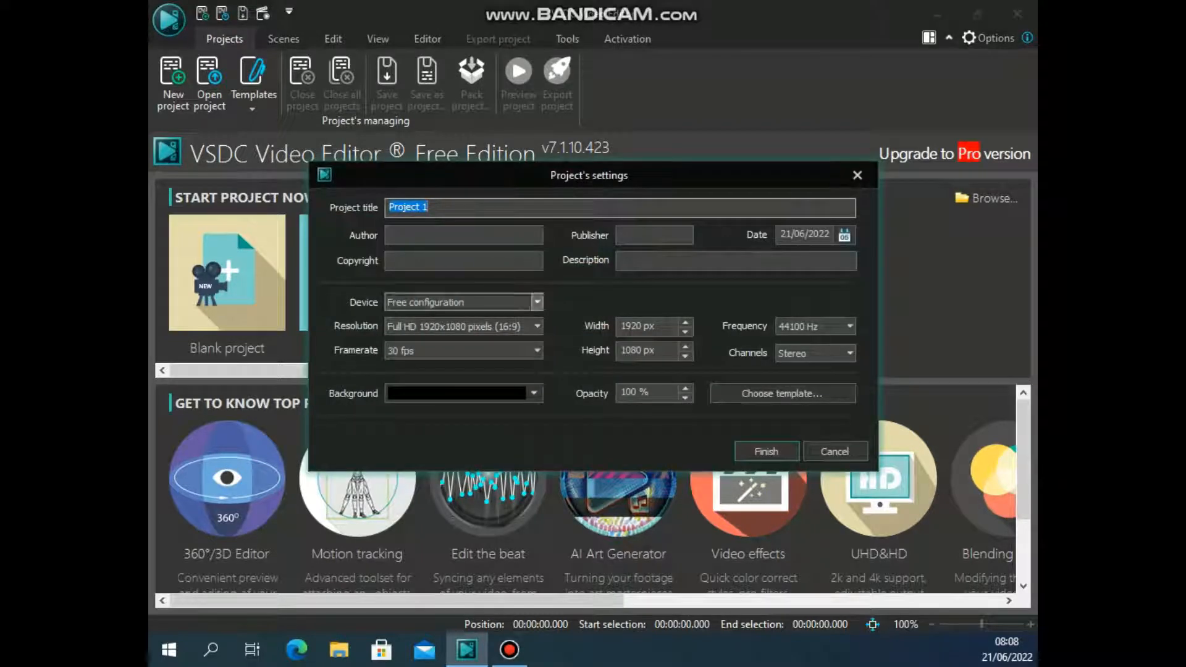
pyautogui.write('How')
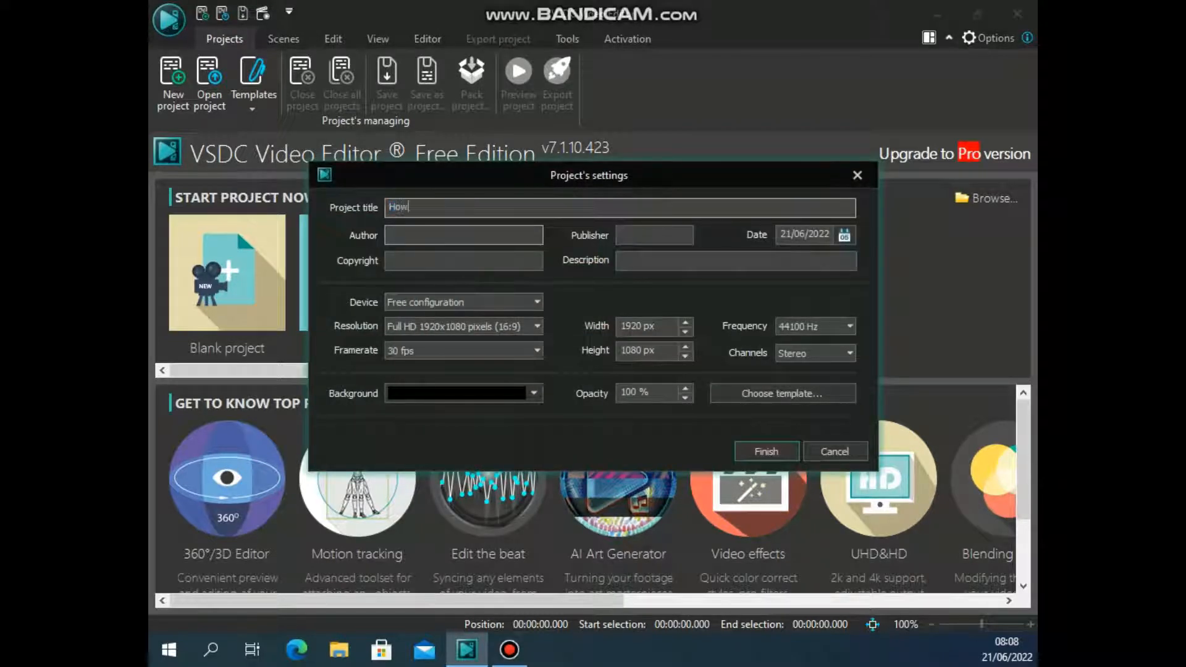
pyautogui.write('toex')
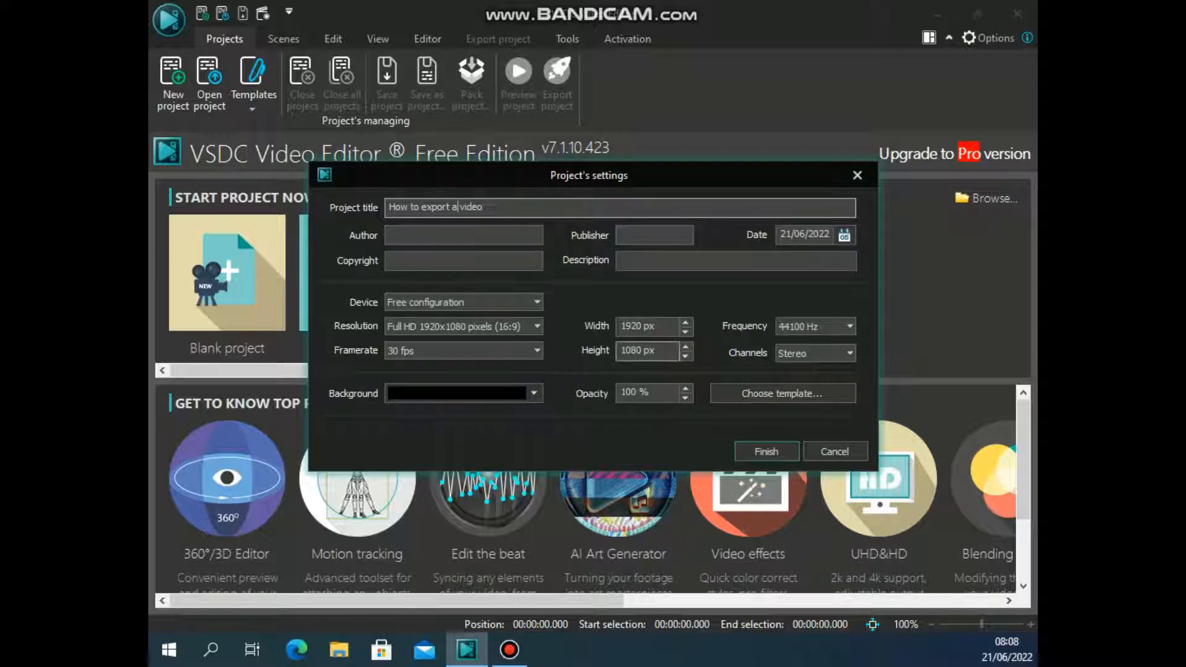
pyautogui.click(850, 326)
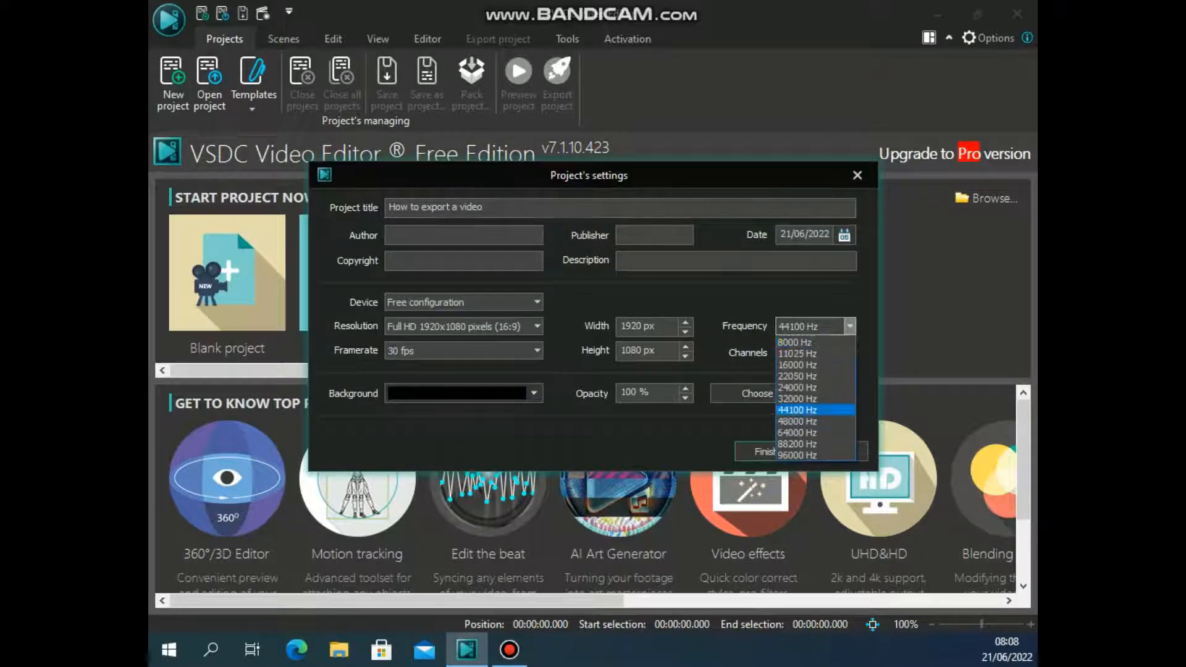
pyautogui.click(816, 409)
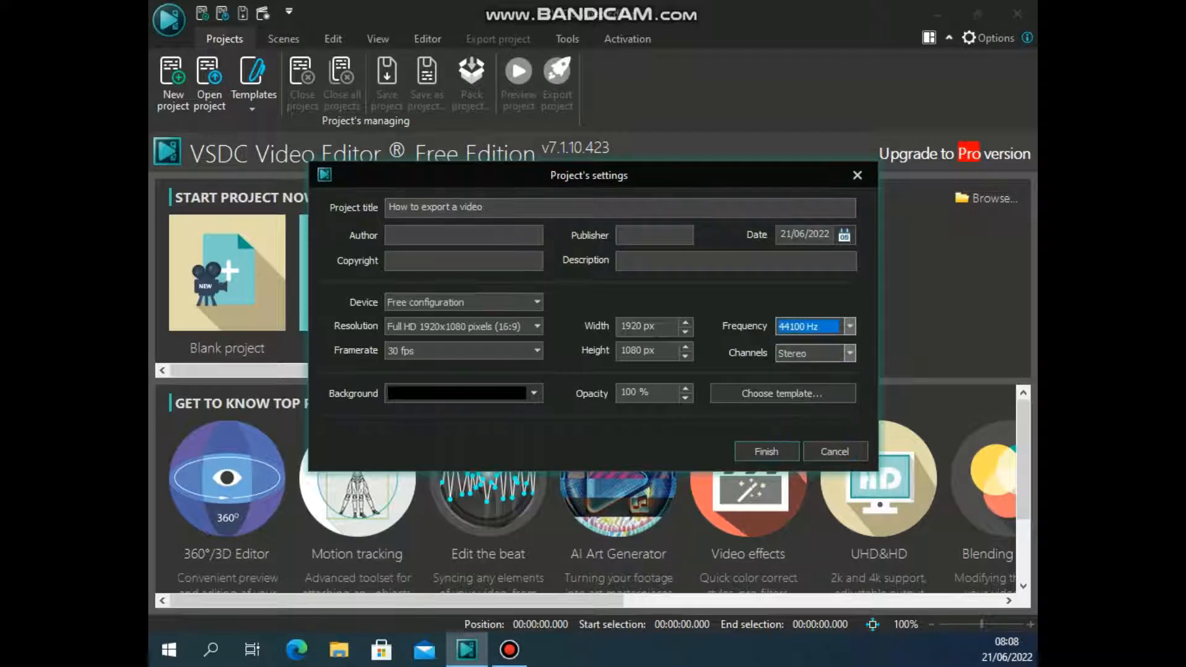
pyautogui.click(849, 353)
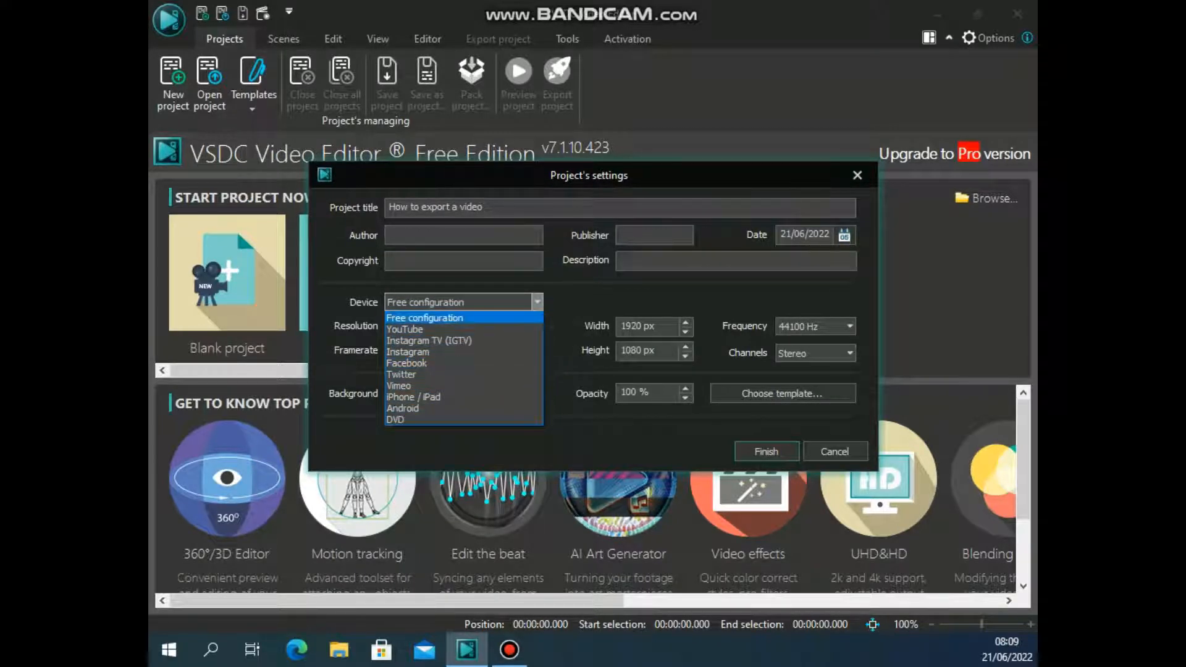
# Keep Free configuration, settle on Full HD 1920x1080 after trying 4K and 1440x1080, and create the project.
pyautogui.click(424, 317)
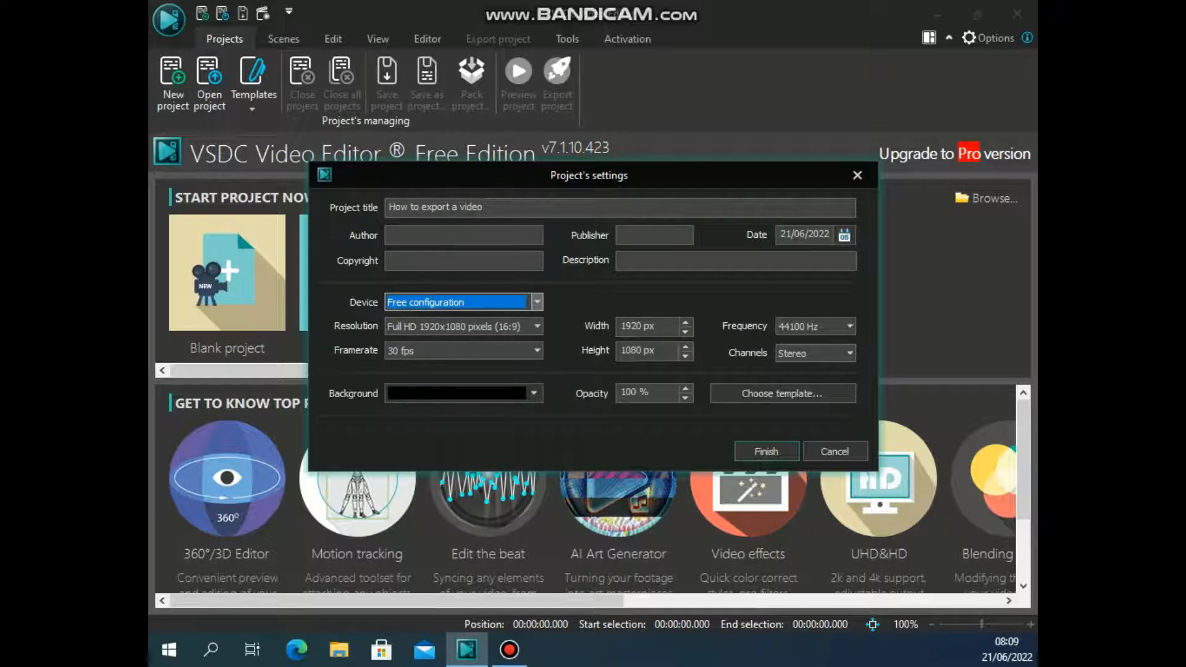
pyautogui.click(536, 327)
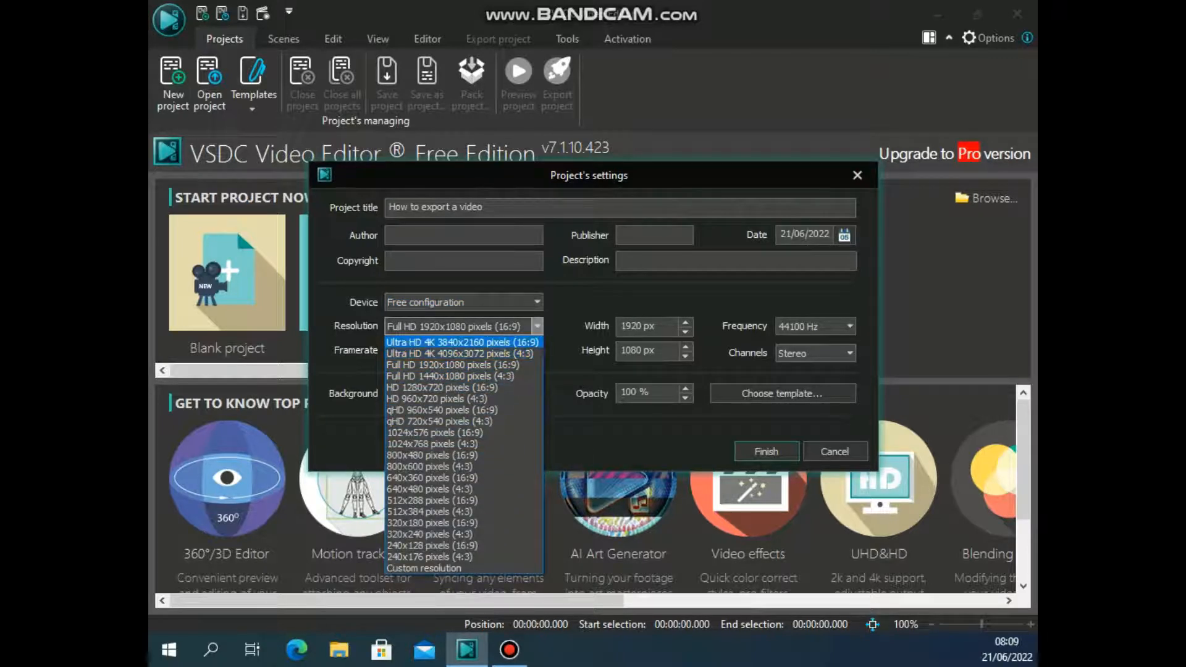
pyautogui.click(448, 342)
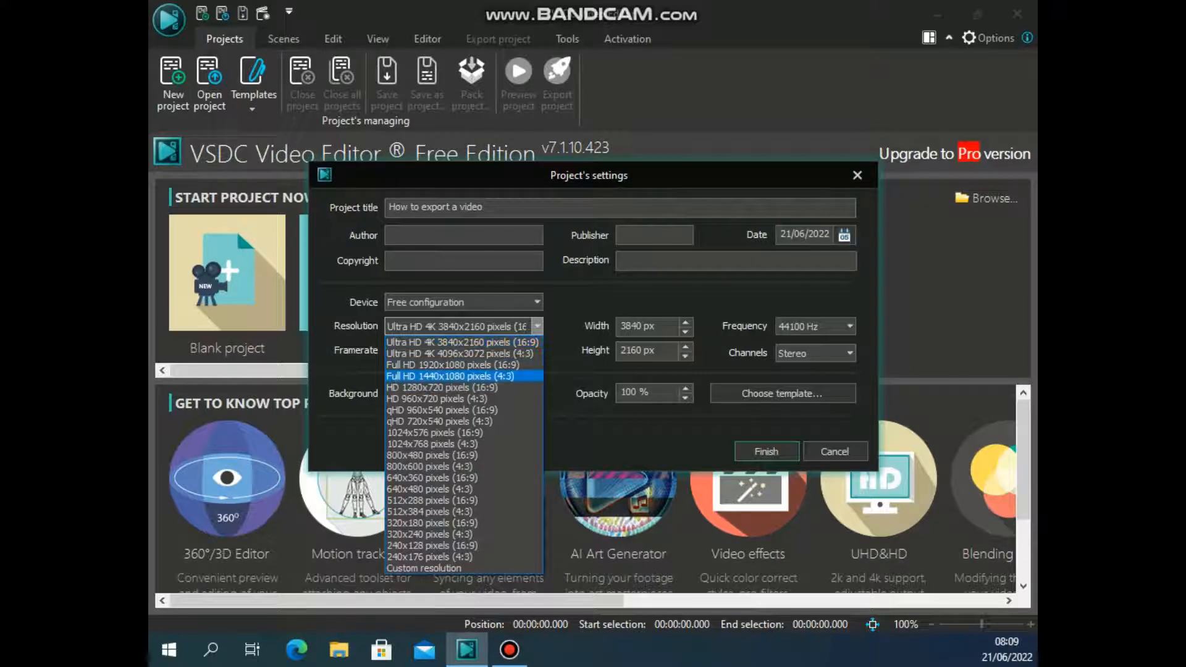
pyautogui.click(452, 375)
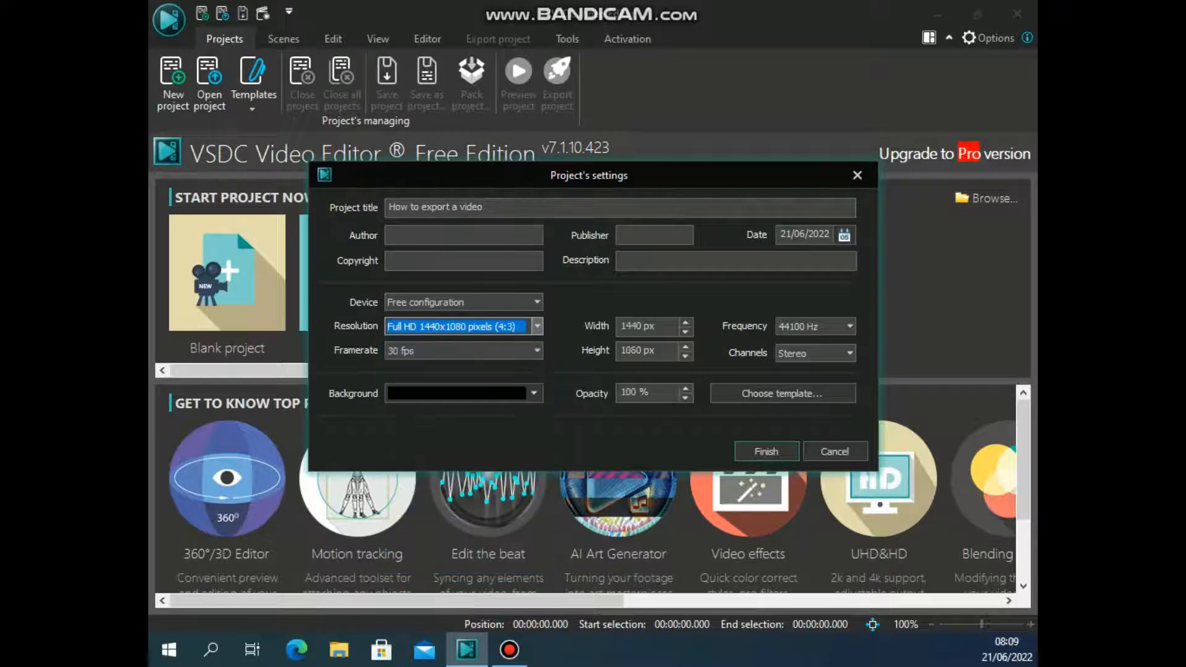
pyautogui.click(536, 326)
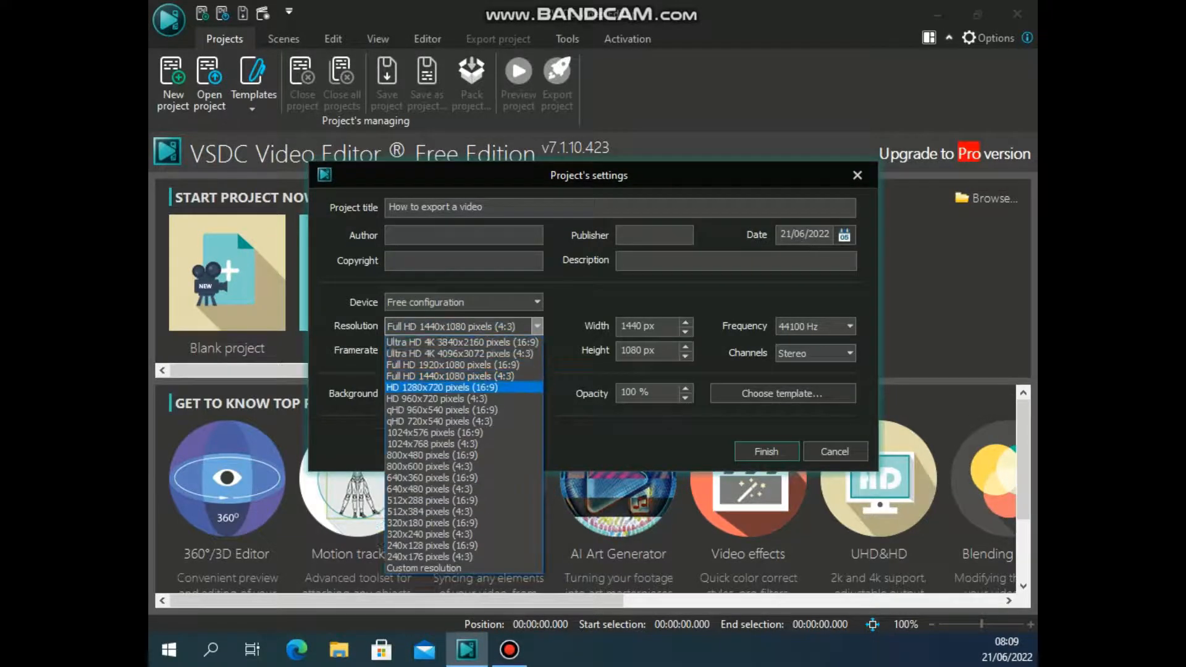
pyautogui.click(453, 365)
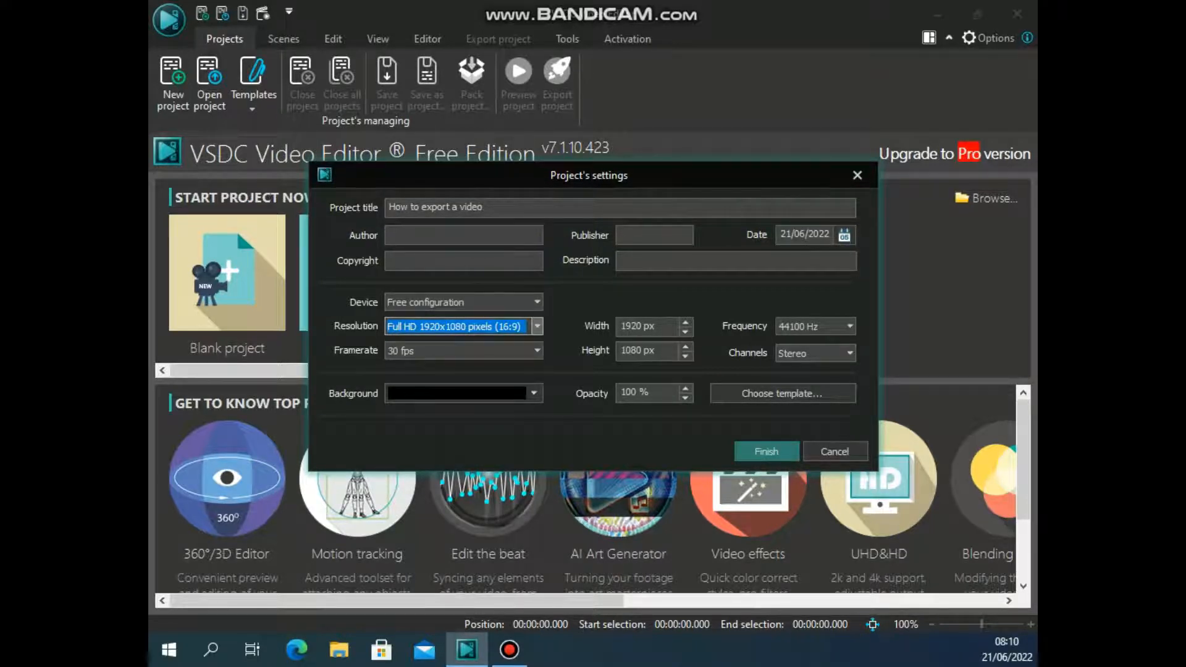
pyautogui.click(764, 452)
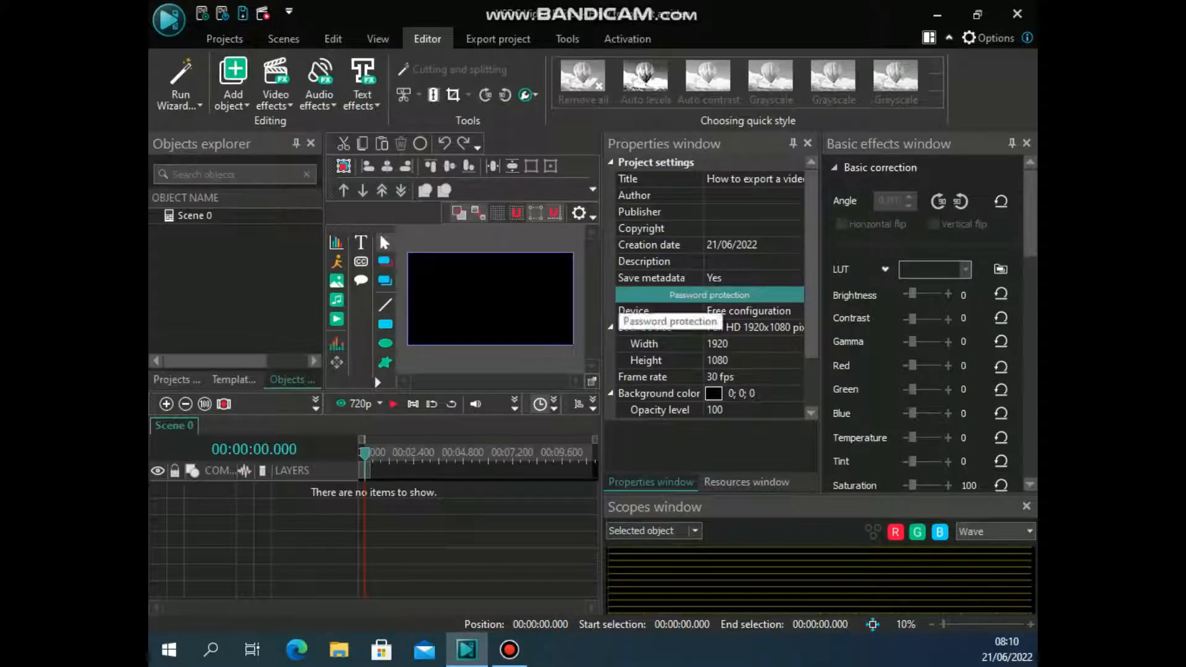
# Import the 'Effects of social media' webcam video onto Layer 1 of Scene 0.
pyautogui.click(232, 83)
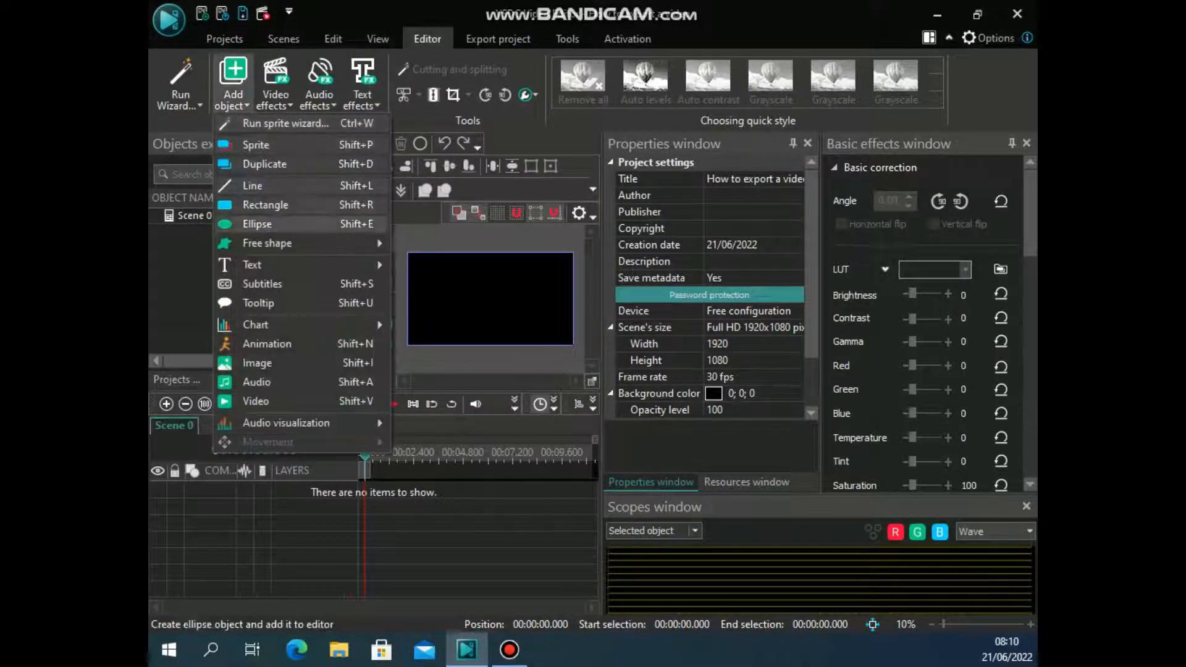
pyautogui.moveTo(255, 400)
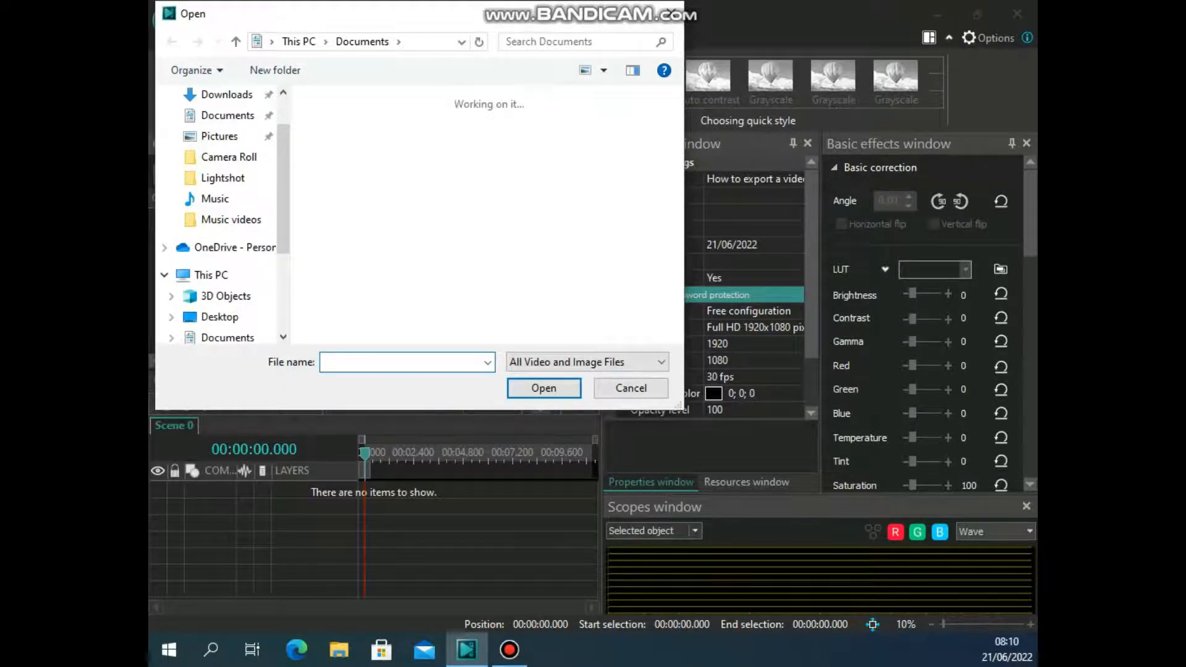
pyautogui.click(544, 389)
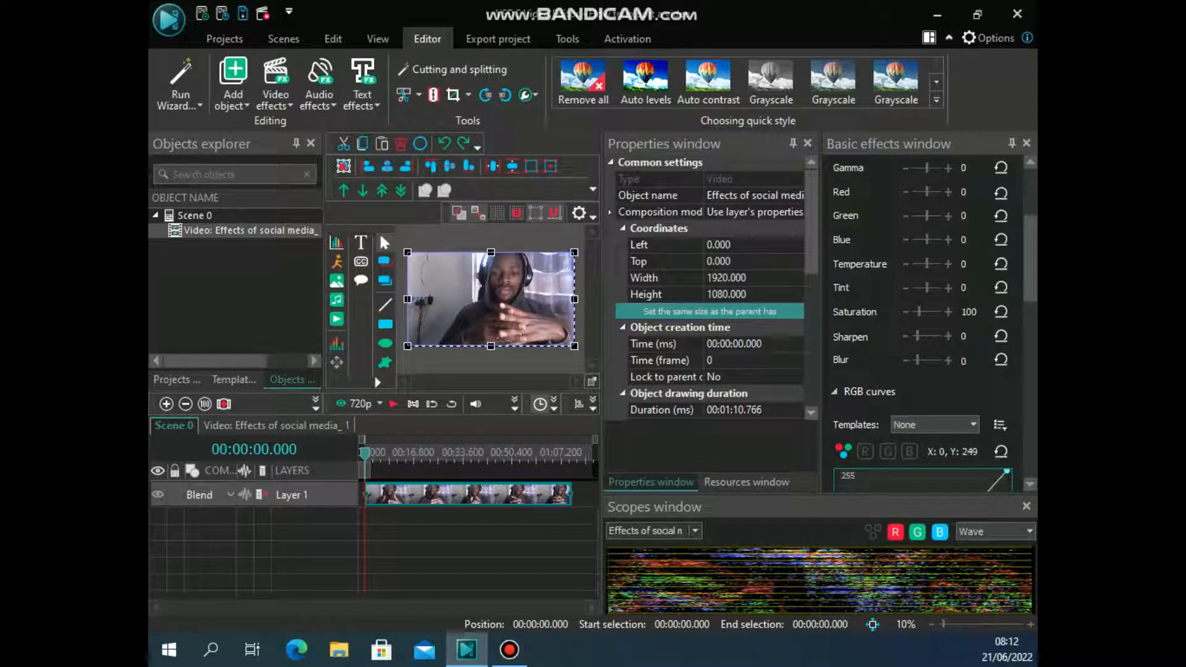
# Switch to the Export project view for the webcam video project.
pyautogui.click(762, 196)
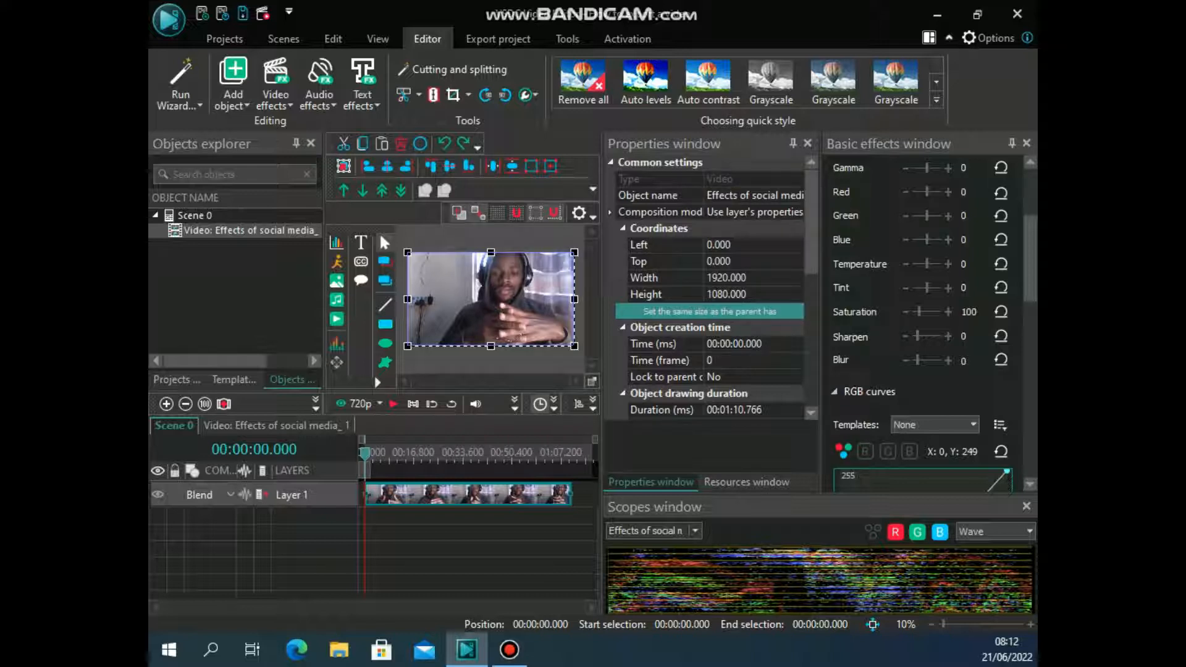
pyautogui.moveTo(540, 402)
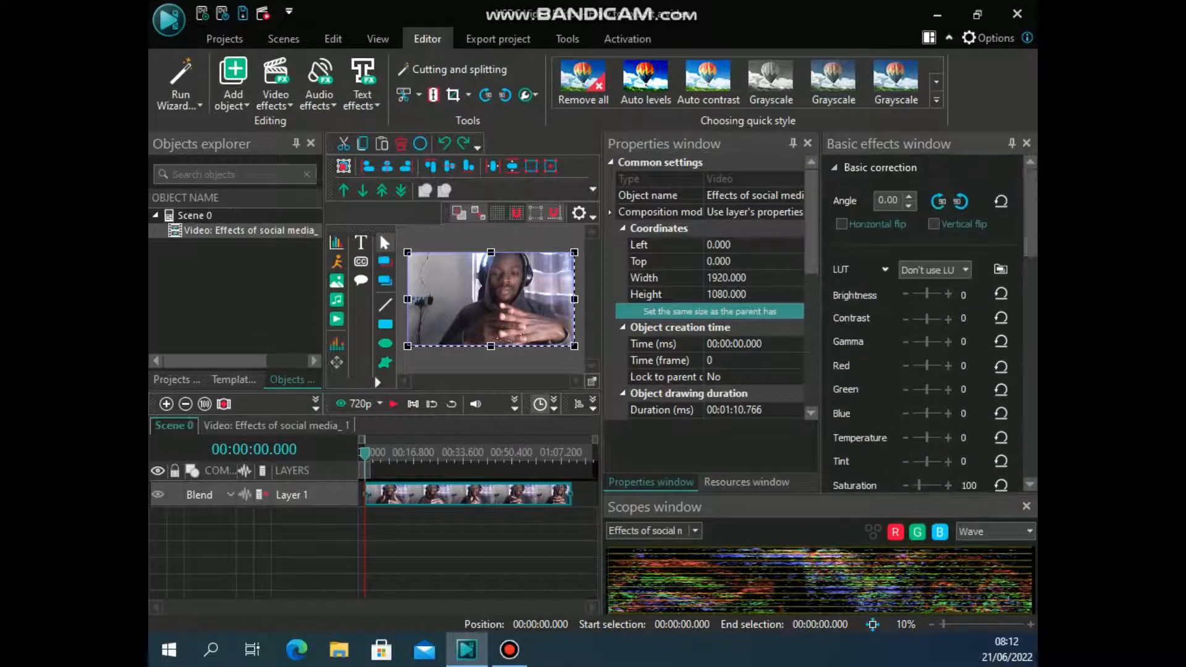
pyautogui.click(498, 38)
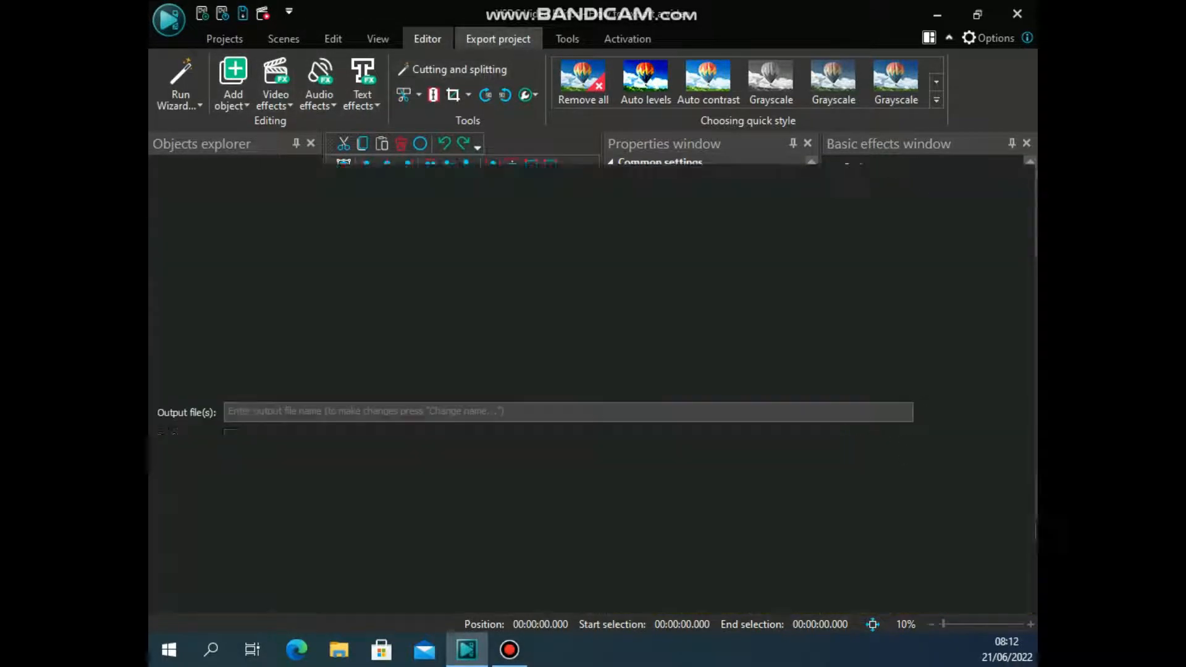
# Target the export at PC playback with AVI as the output video format.
pyautogui.click(498, 38)
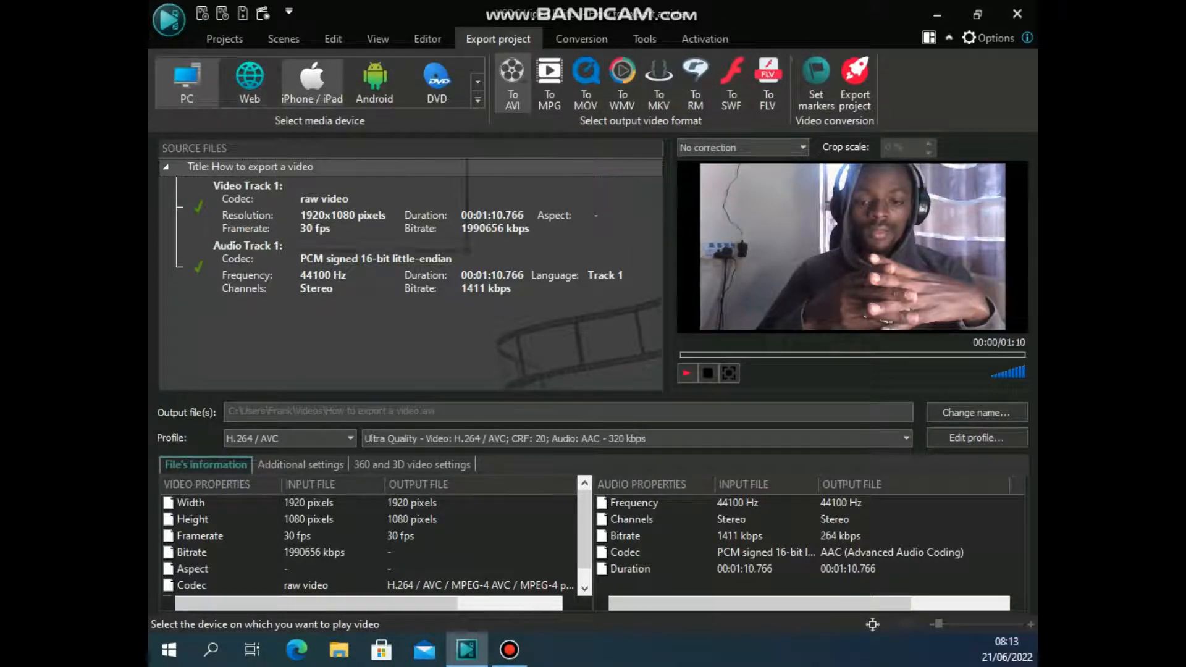
pyautogui.click(373, 82)
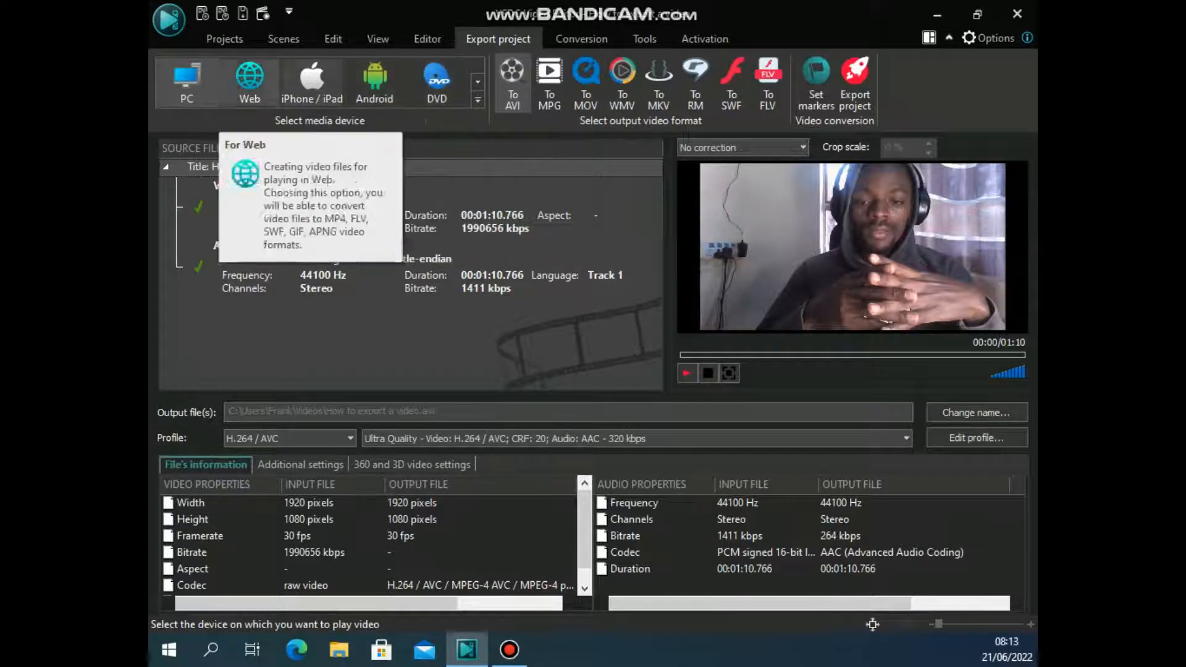
pyautogui.moveTo(187, 79)
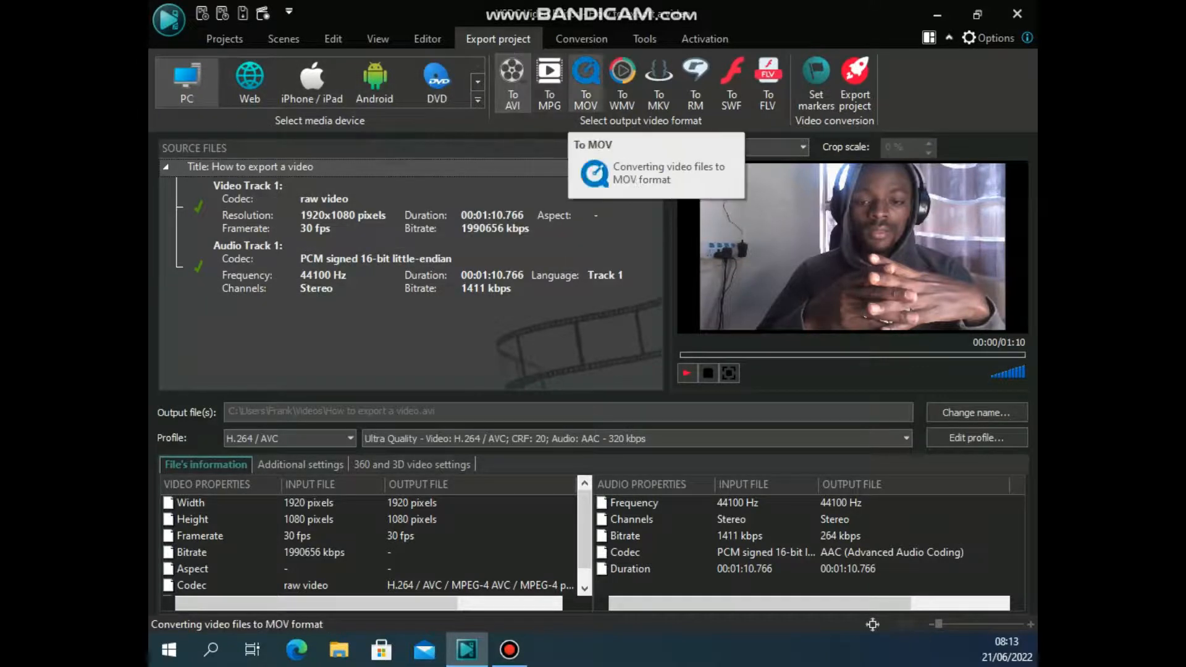
pyautogui.click(511, 82)
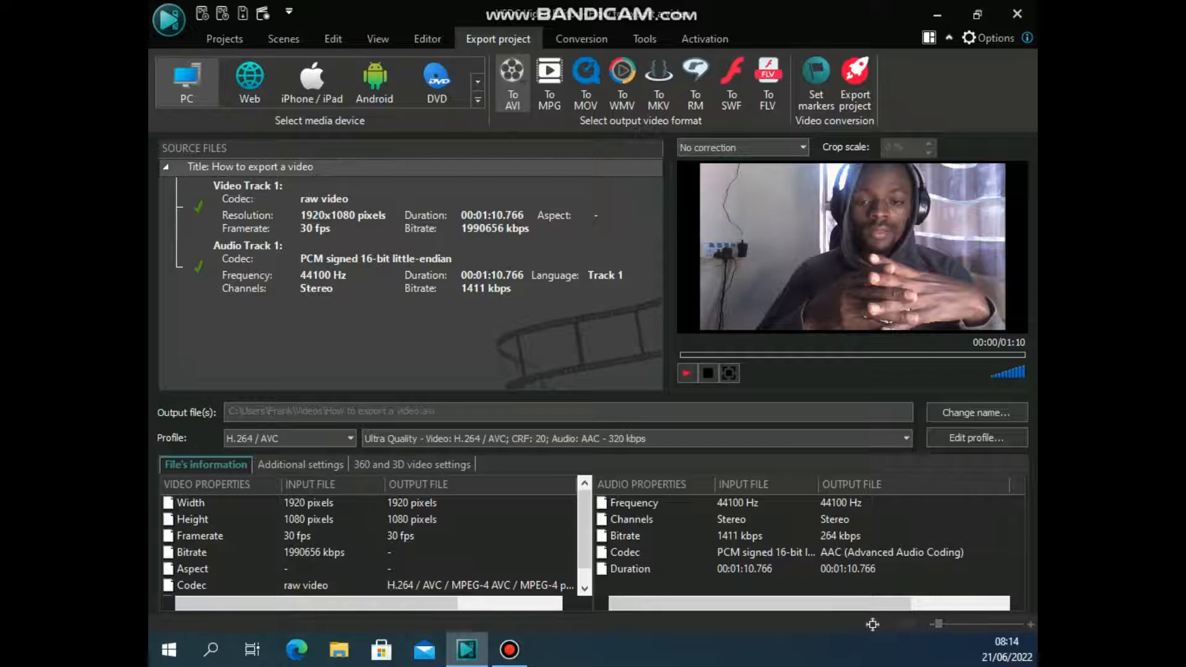
pyautogui.scroll(-3)
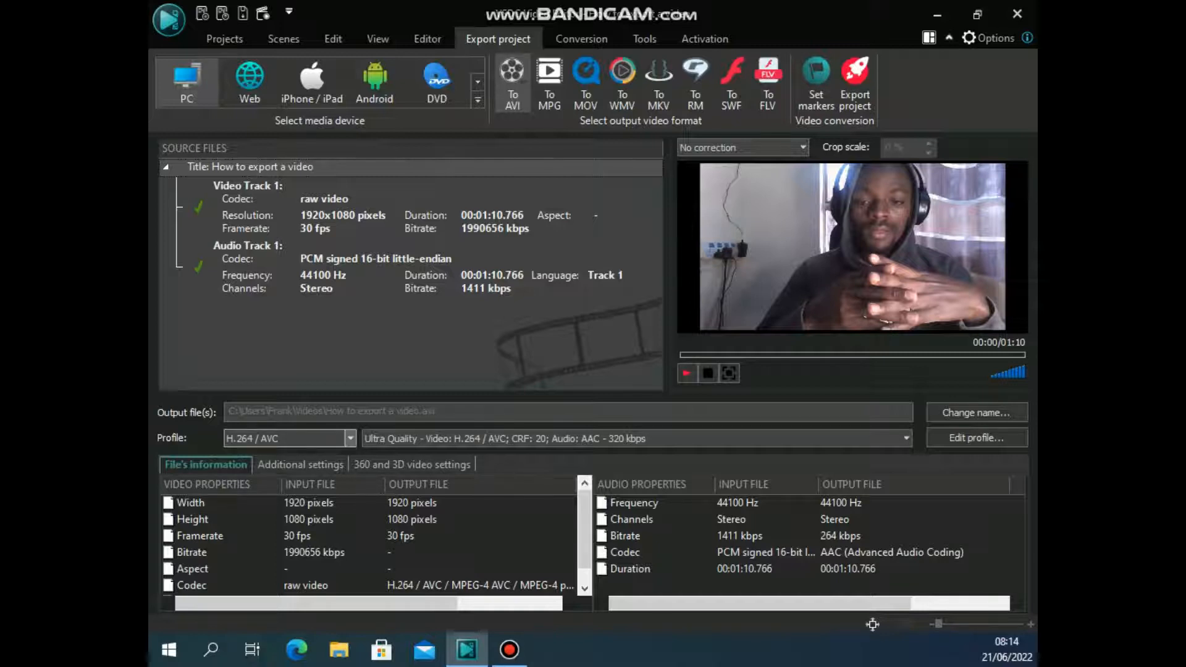
pyautogui.click(349, 438)
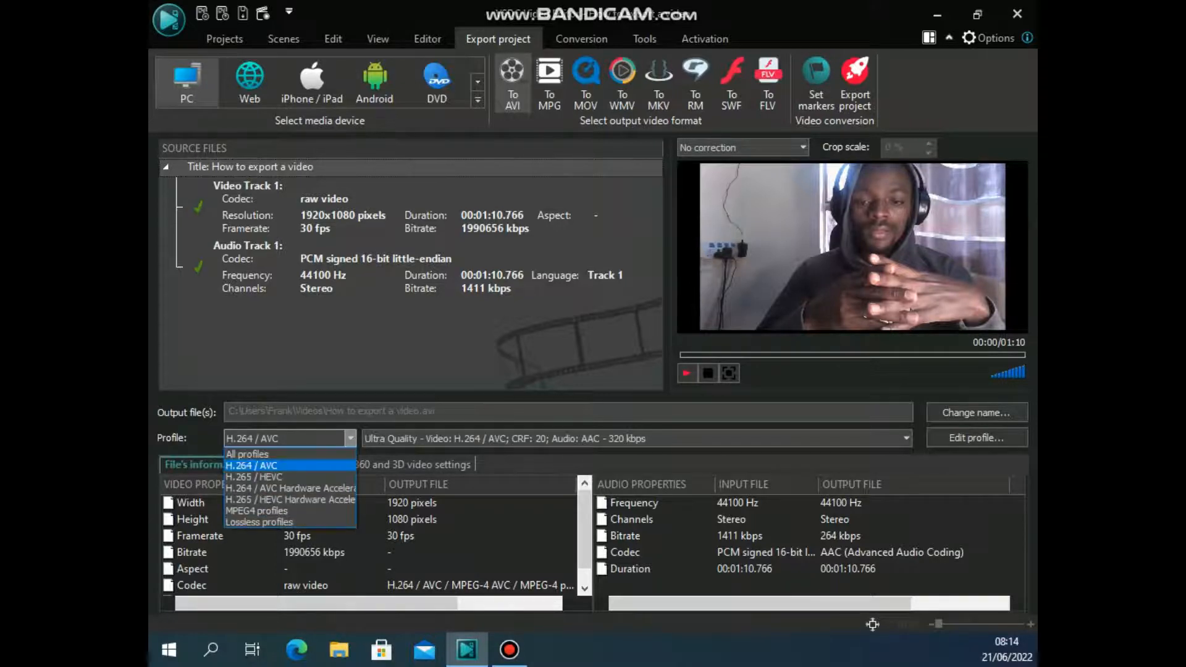
pyautogui.moveTo(247, 453)
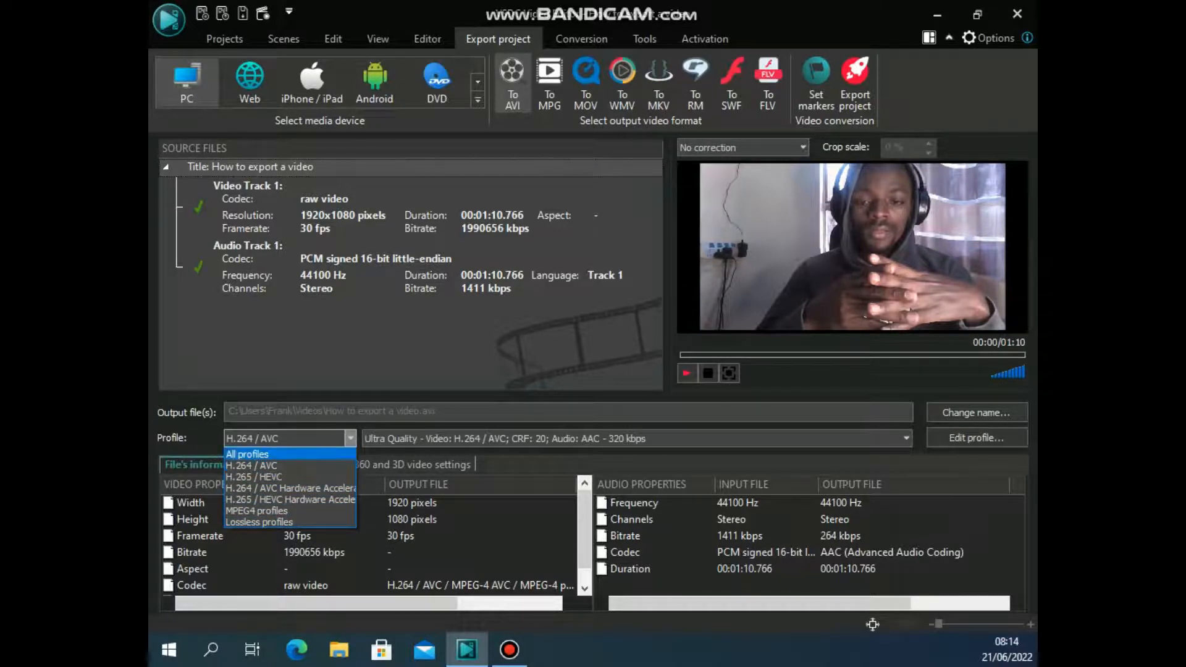
pyautogui.moveTo(252, 464)
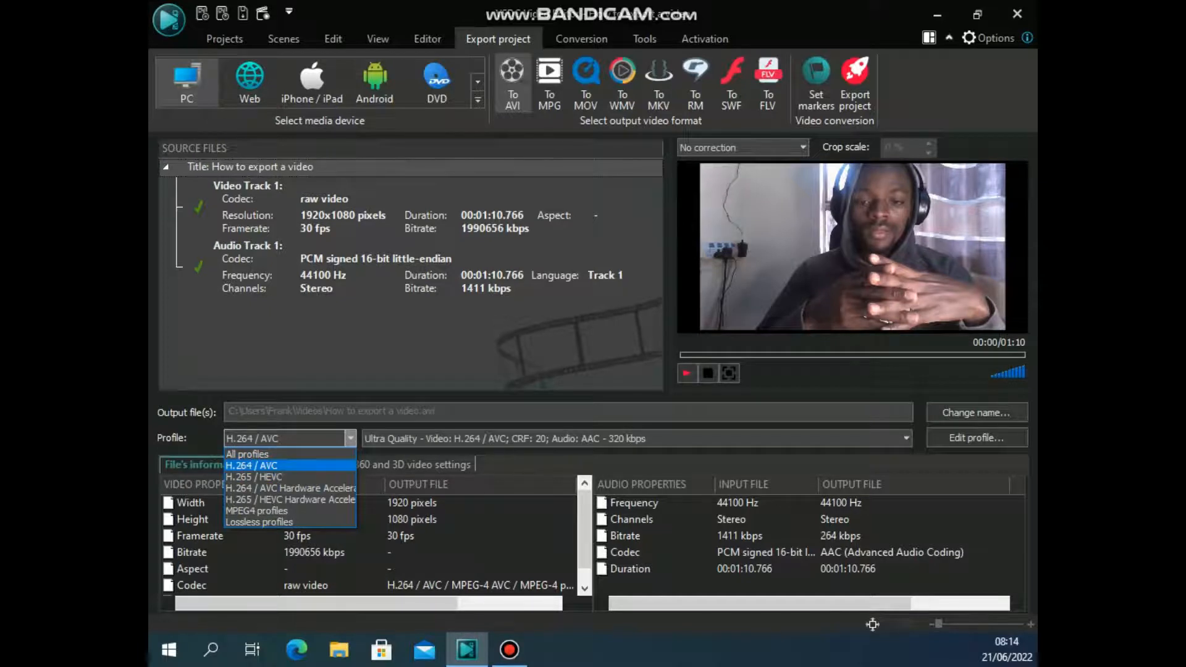
pyautogui.click(251, 466)
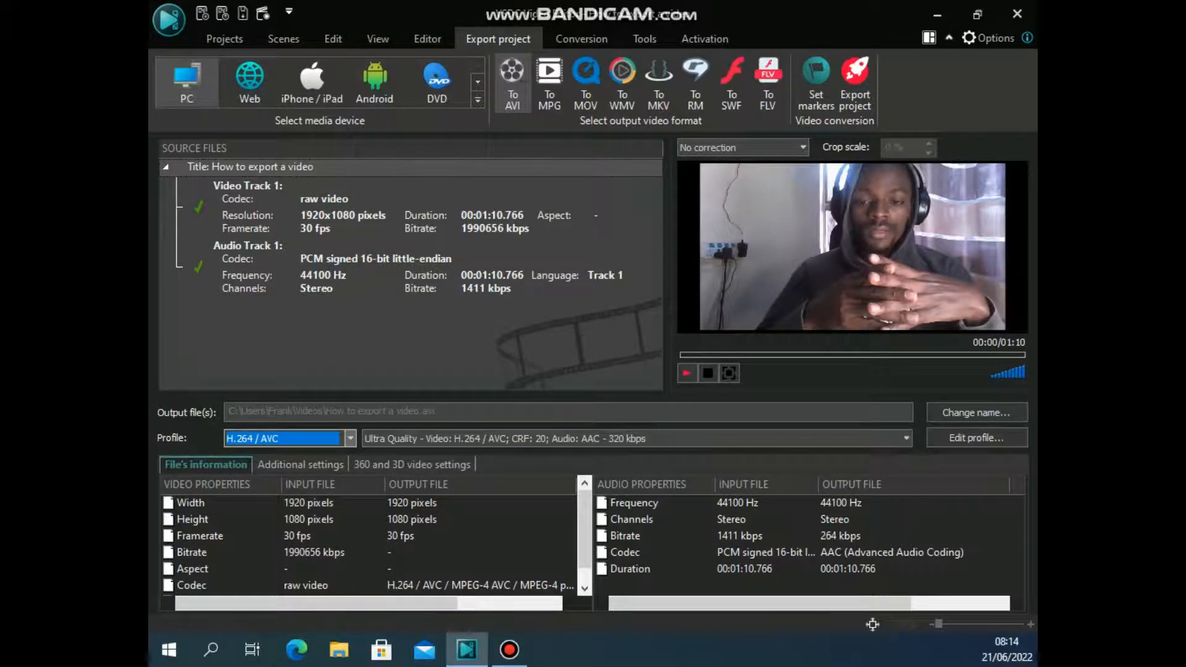
pyautogui.click(905, 437)
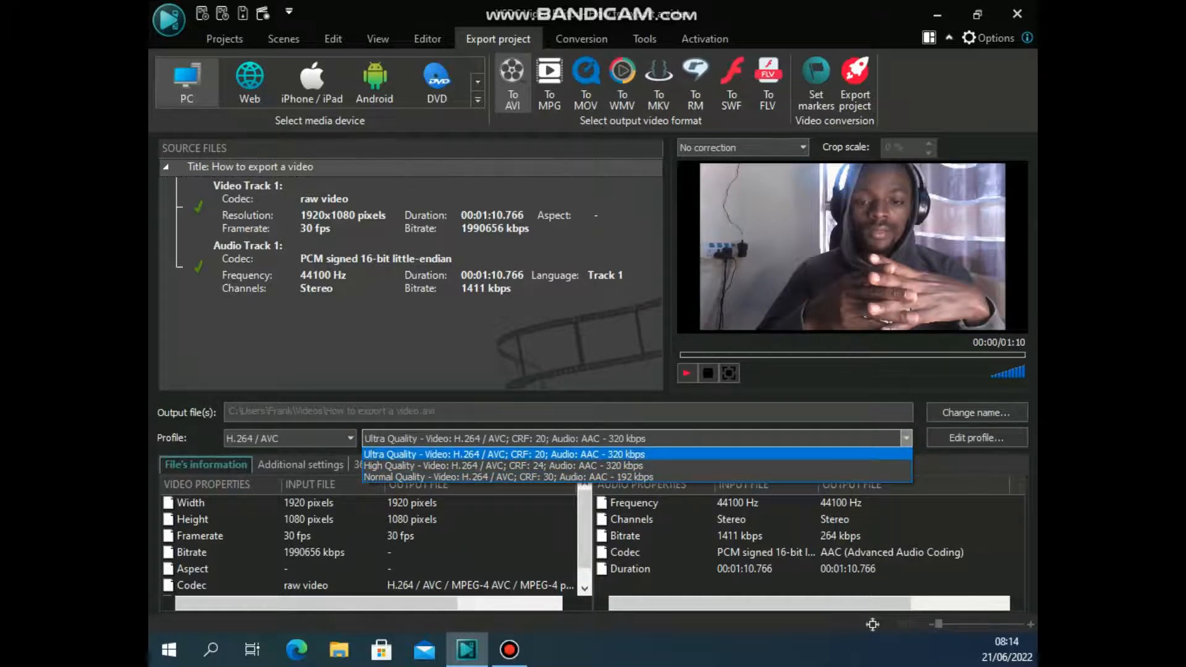
pyautogui.click(506, 454)
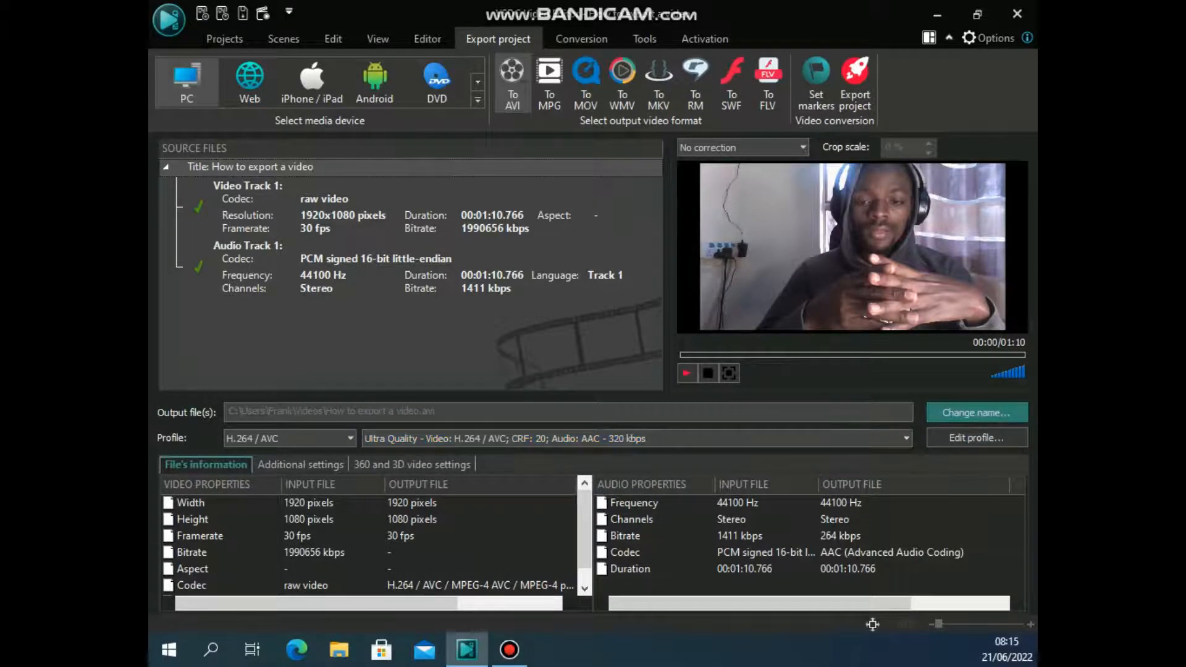
# Save the output file 'How to export a video.avi' to the Desktop.
pyautogui.click(975, 412)
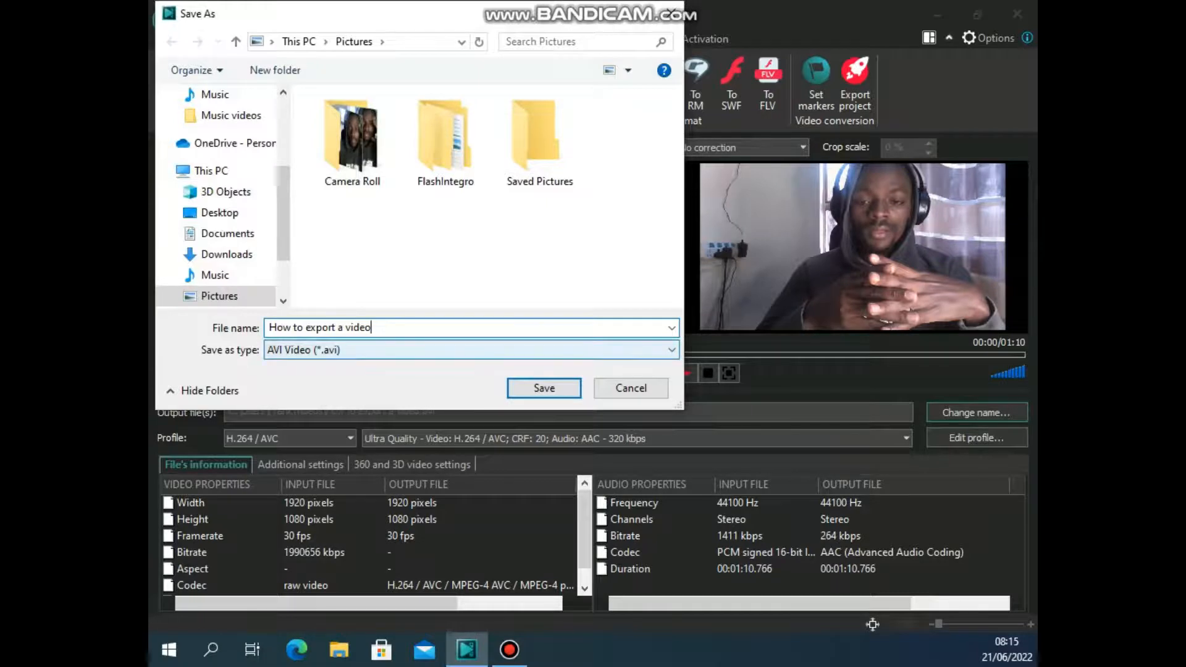
pyautogui.click(669, 350)
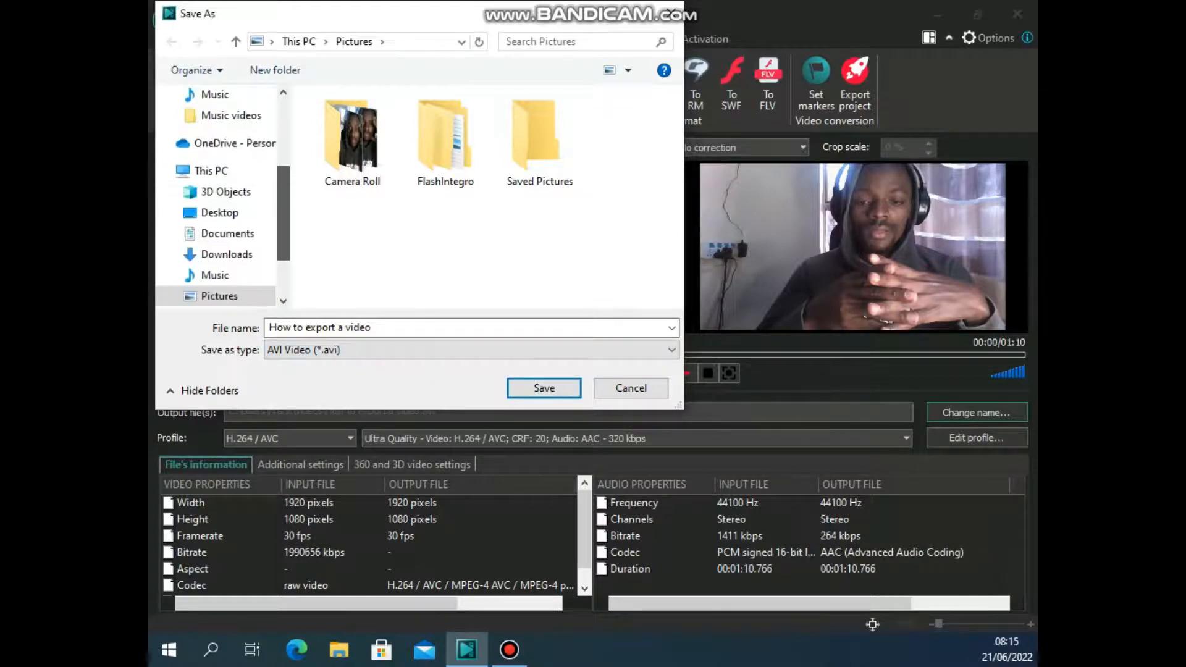
pyautogui.click(220, 213)
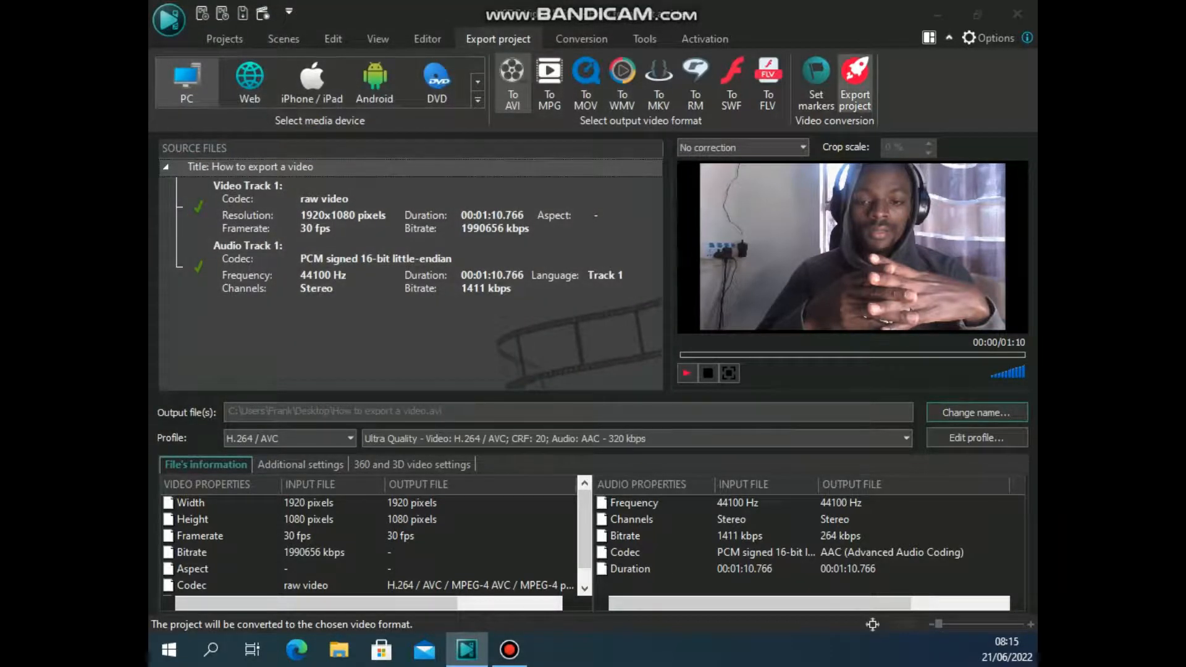
# Start converting the project to the desktop AVI file and watch the progress begin.
pyautogui.click(854, 83)
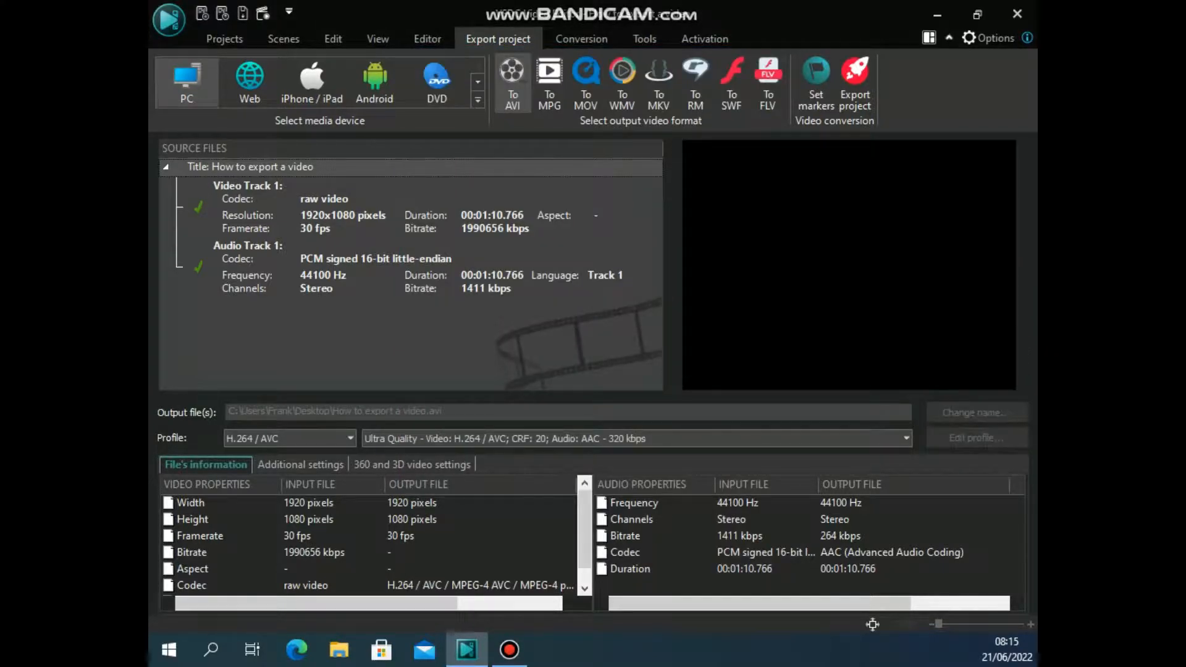
pyautogui.click(855, 82)
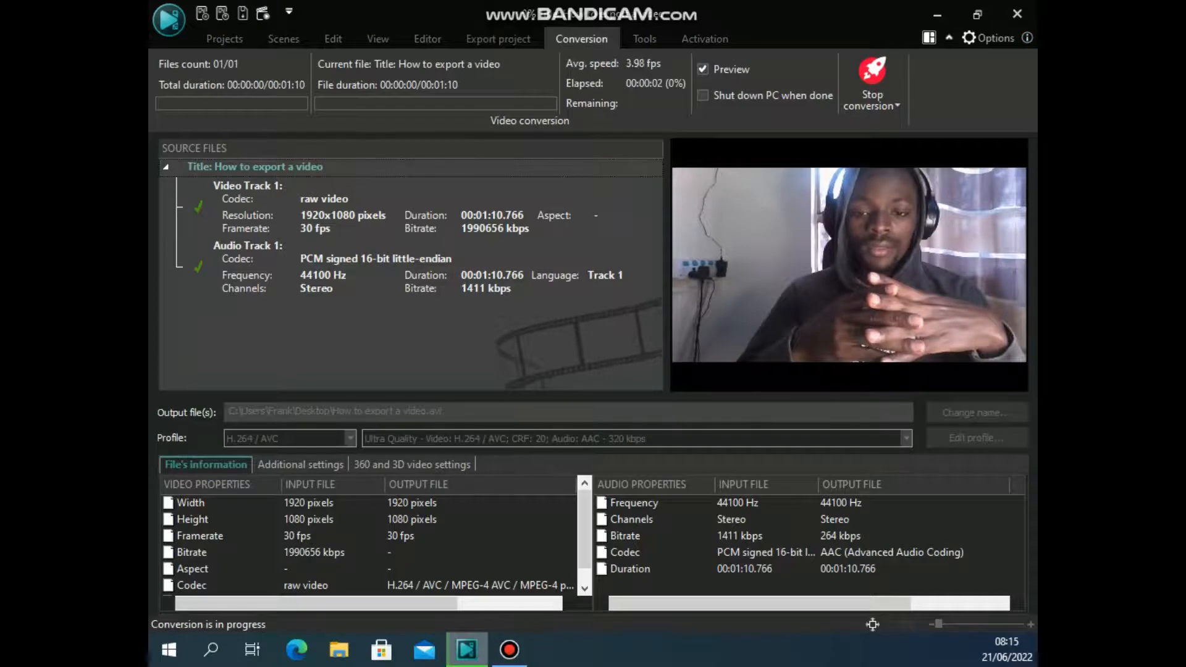